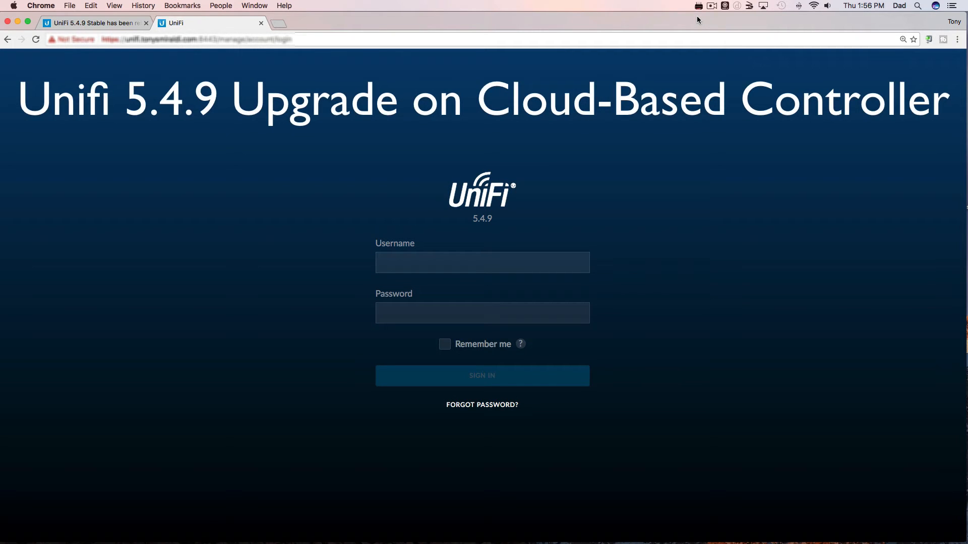
Switch to the 'UniFi 5.4.9 Stable has been released' announcement tab
left_click(93, 23)
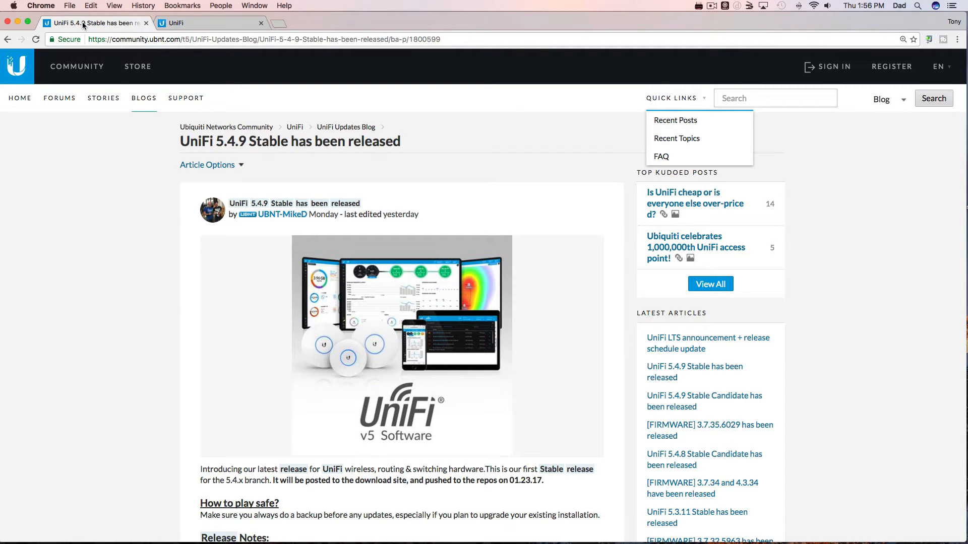
scroll("down", 3)
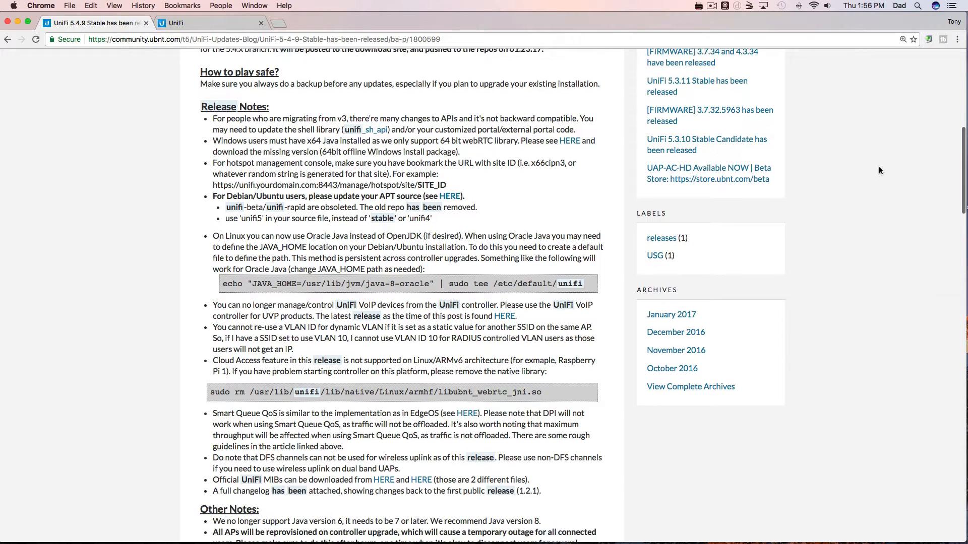
scroll("down", 3)
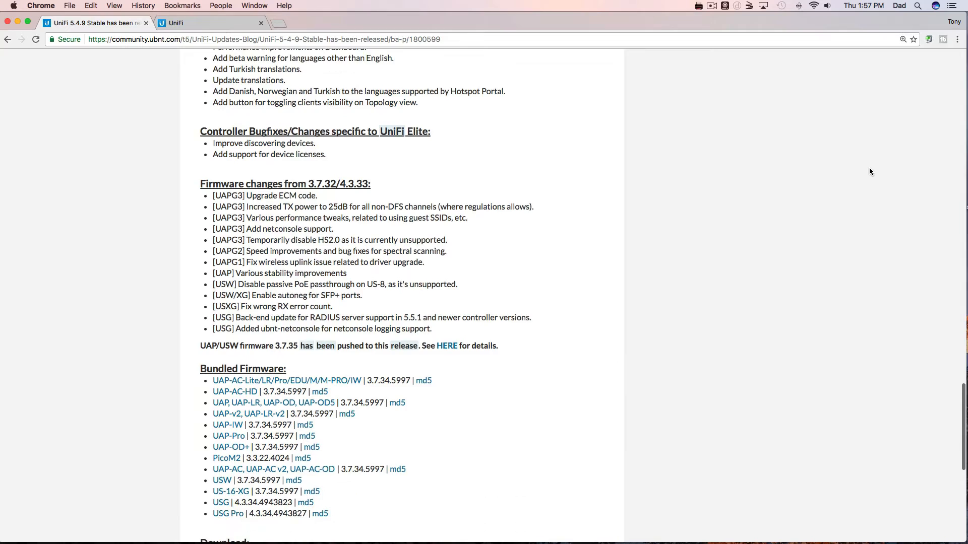
left_click(209, 23)
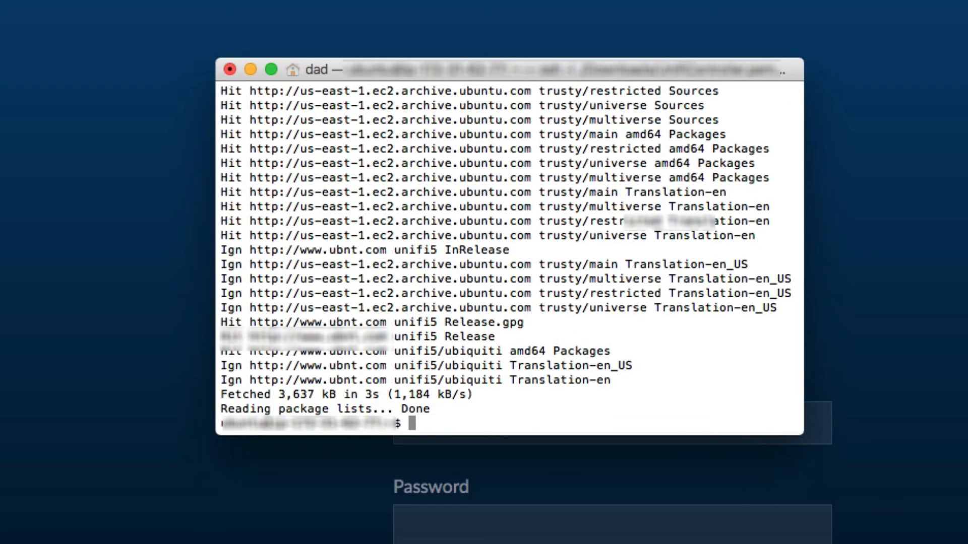
Run 'sudo apt-get install unifi' to confirm unifi is already the newest version
type("sudo apt-get install unifi")
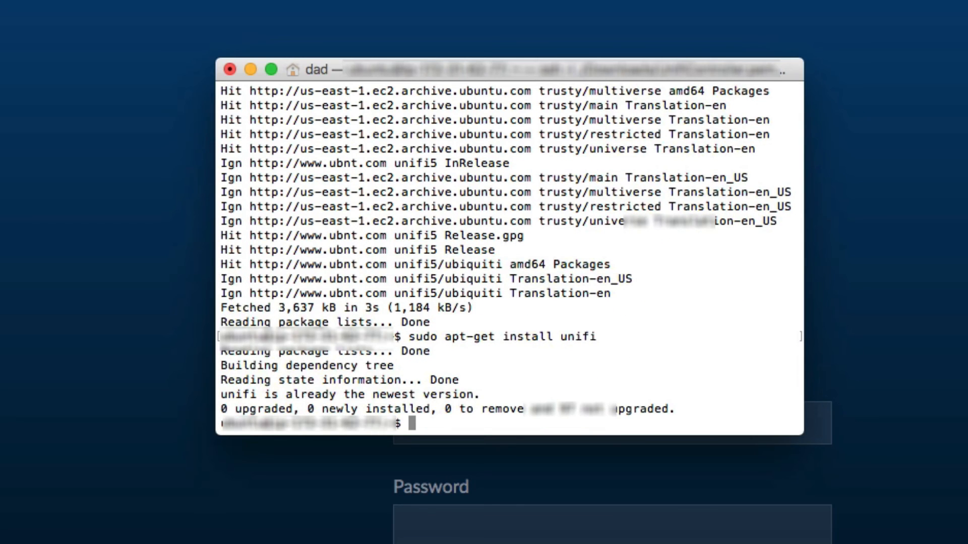